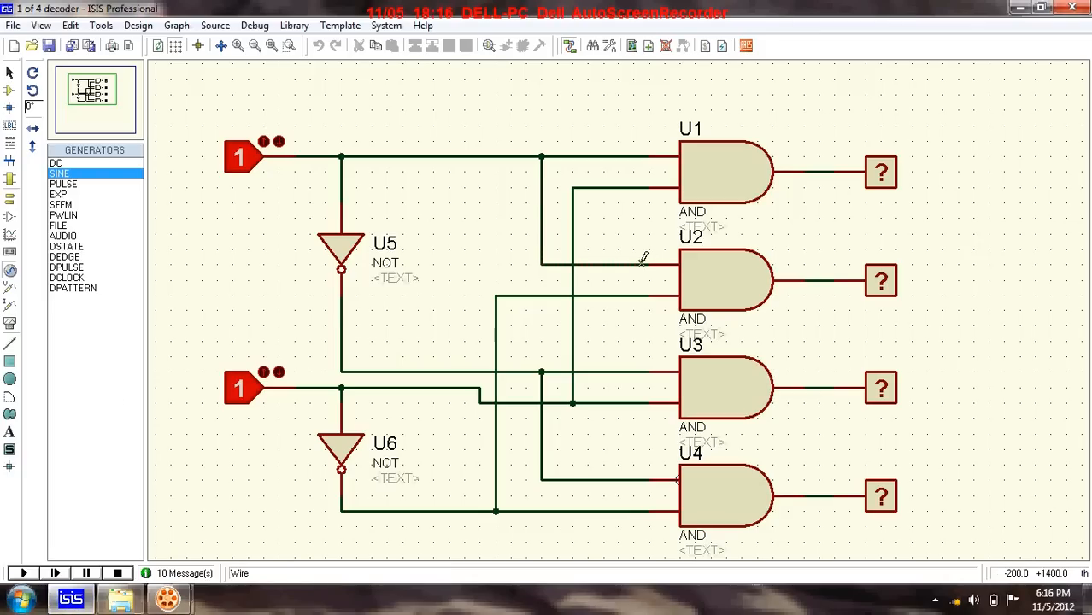
pyautogui.moveTo(724, 263)
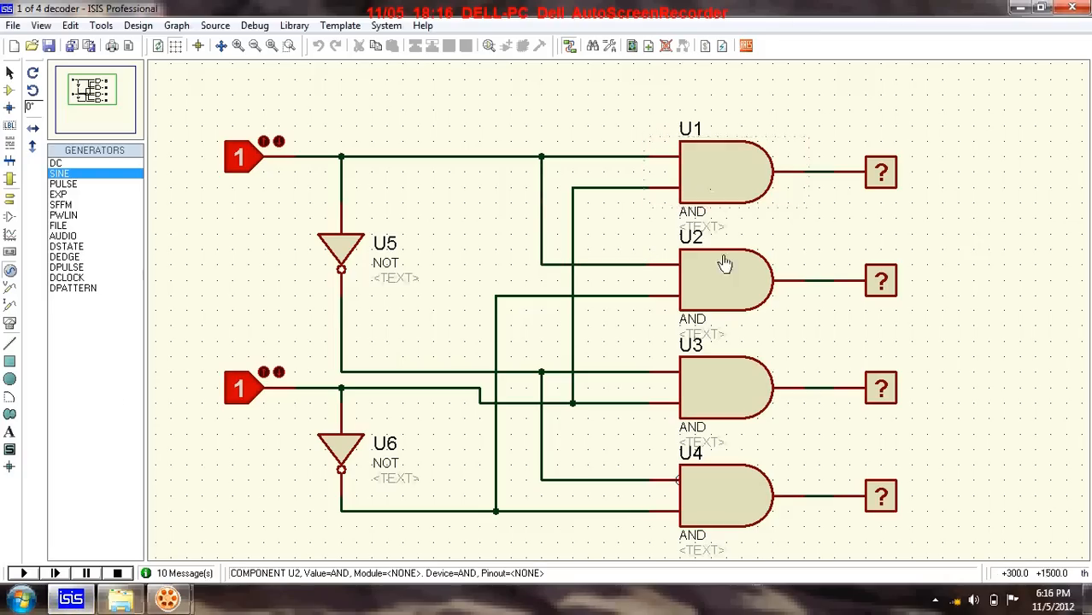
# Select the decoder's input probes and gate area to prepare the logic states
pyautogui.click(721, 390)
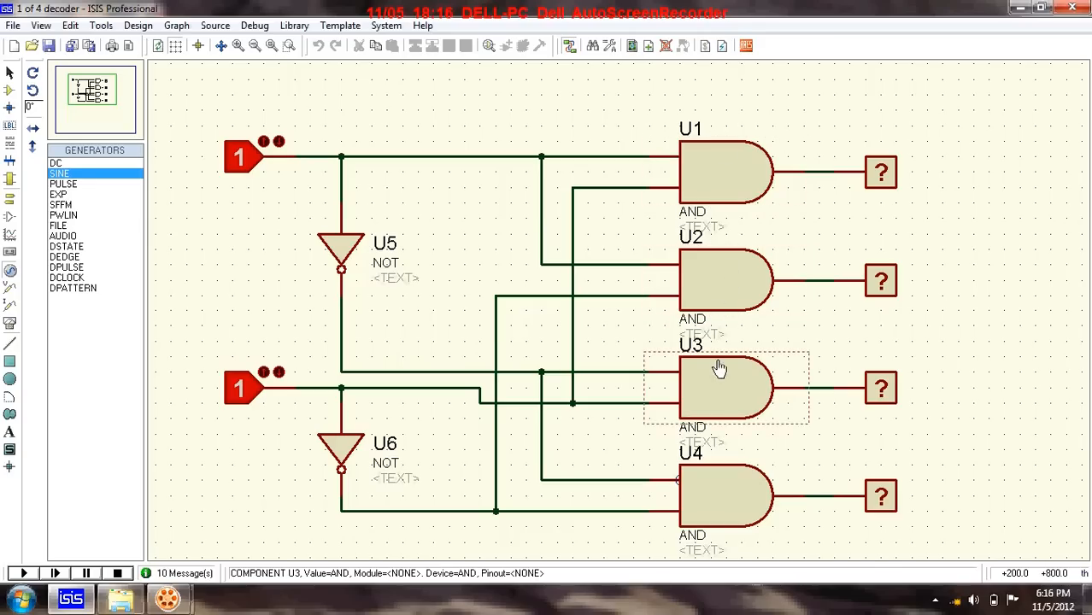
pyautogui.click(646, 229)
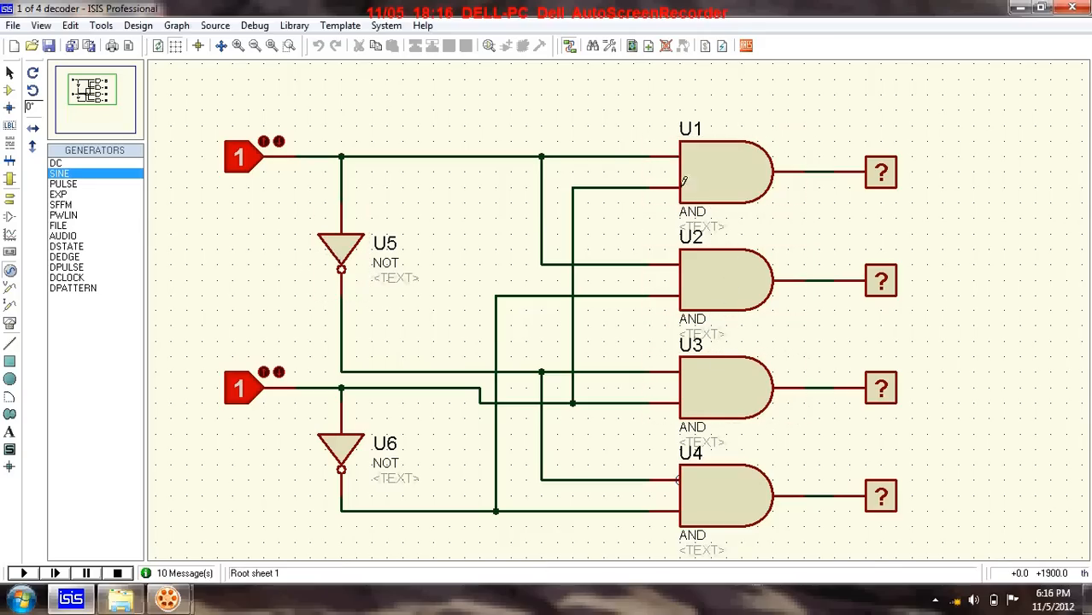
pyautogui.click(727, 171)
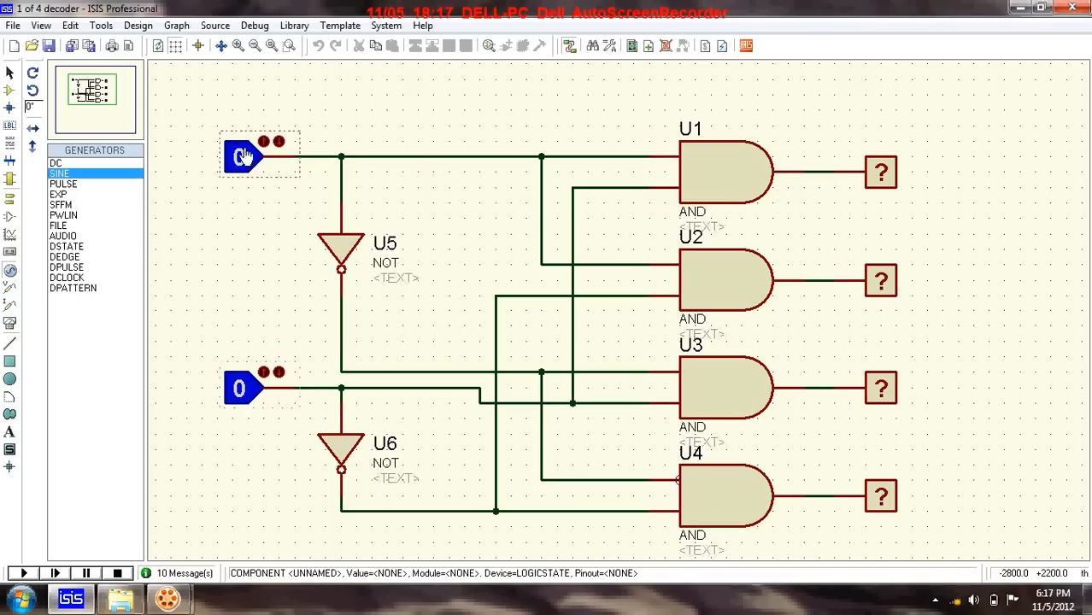
pyautogui.click(242, 156)
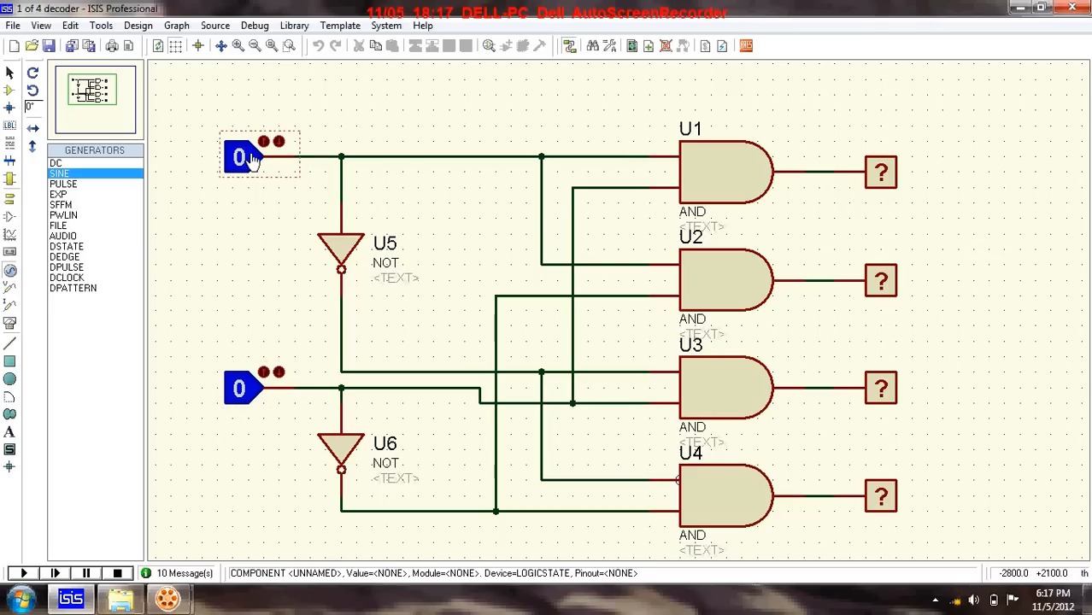
pyautogui.click(272, 175)
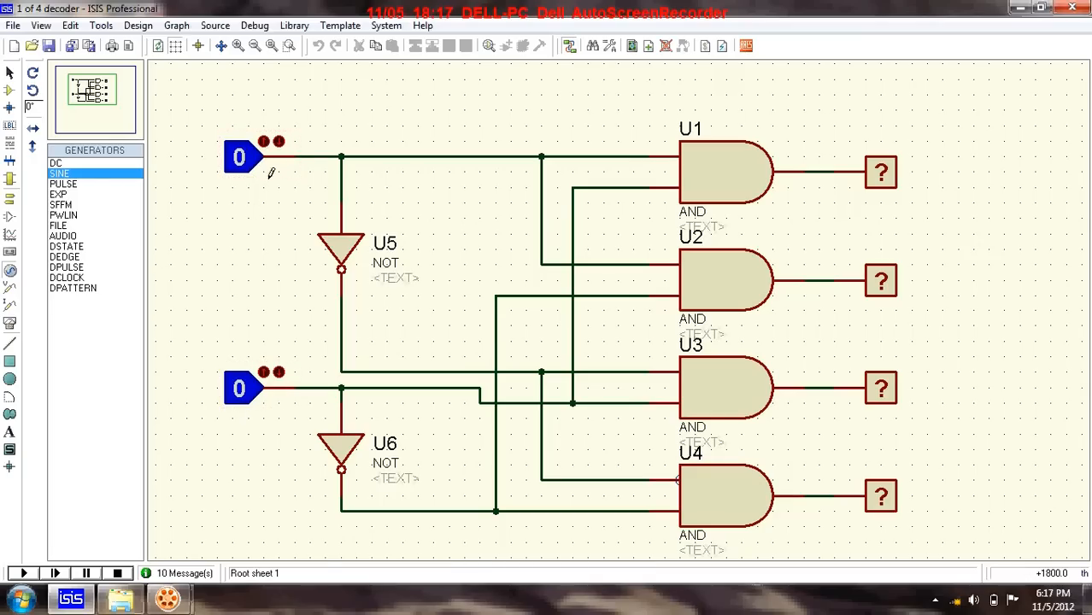
pyautogui.moveTo(268, 72)
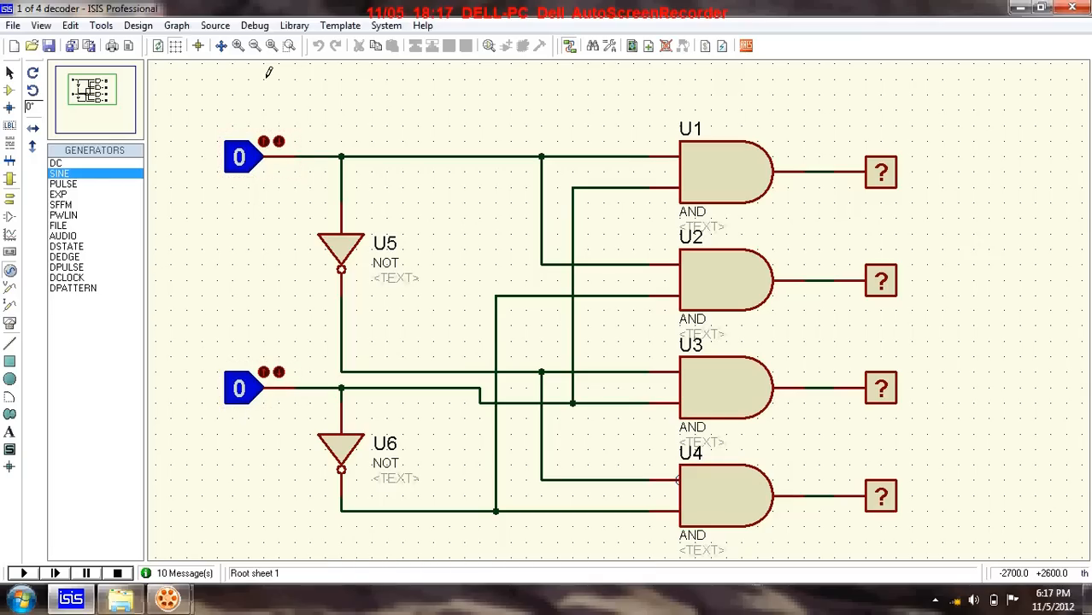
# Toggle both LOGICSTATE input probes so each reads 0
pyautogui.click(882, 171)
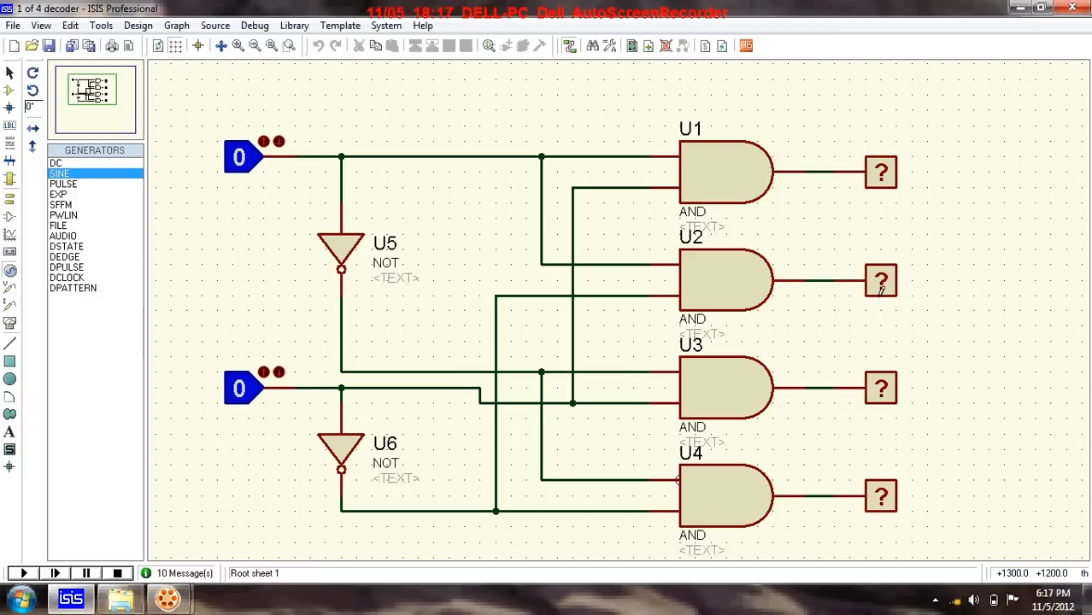
pyautogui.click(882, 496)
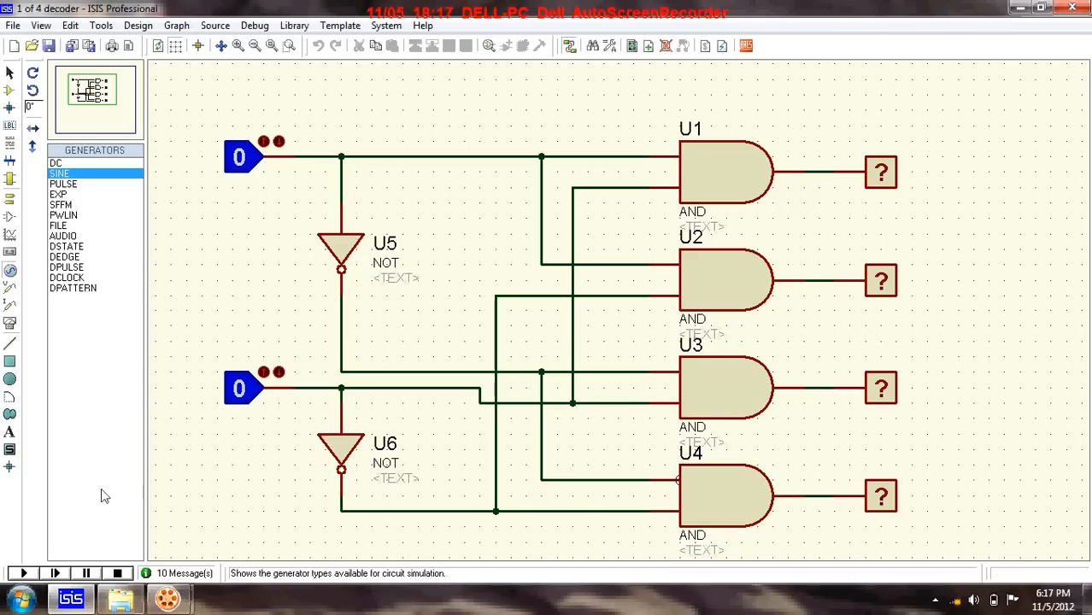
pyautogui.click(243, 157)
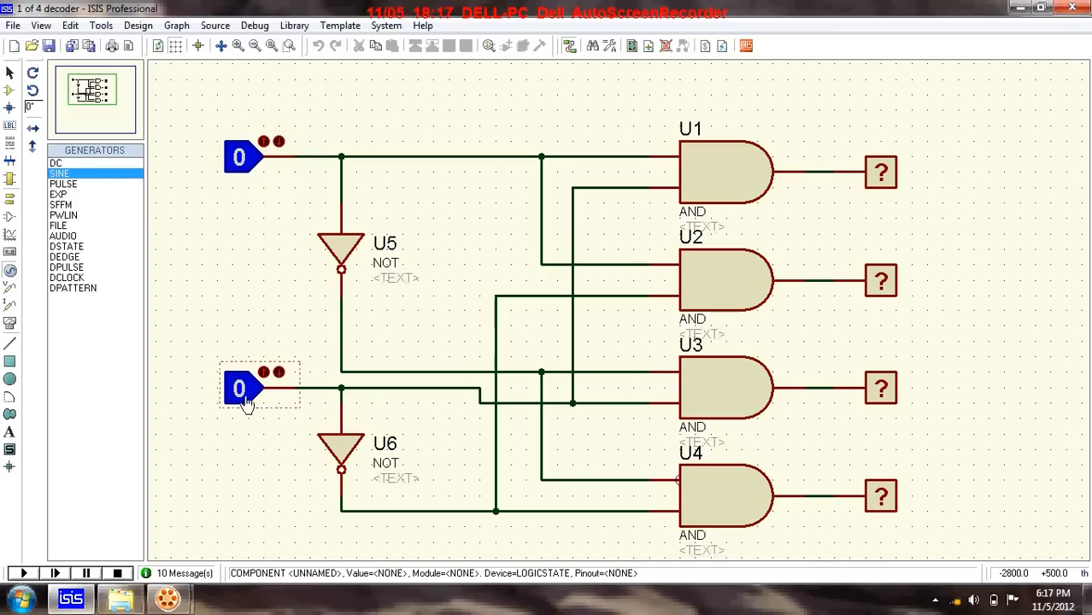
pyautogui.click(881, 495)
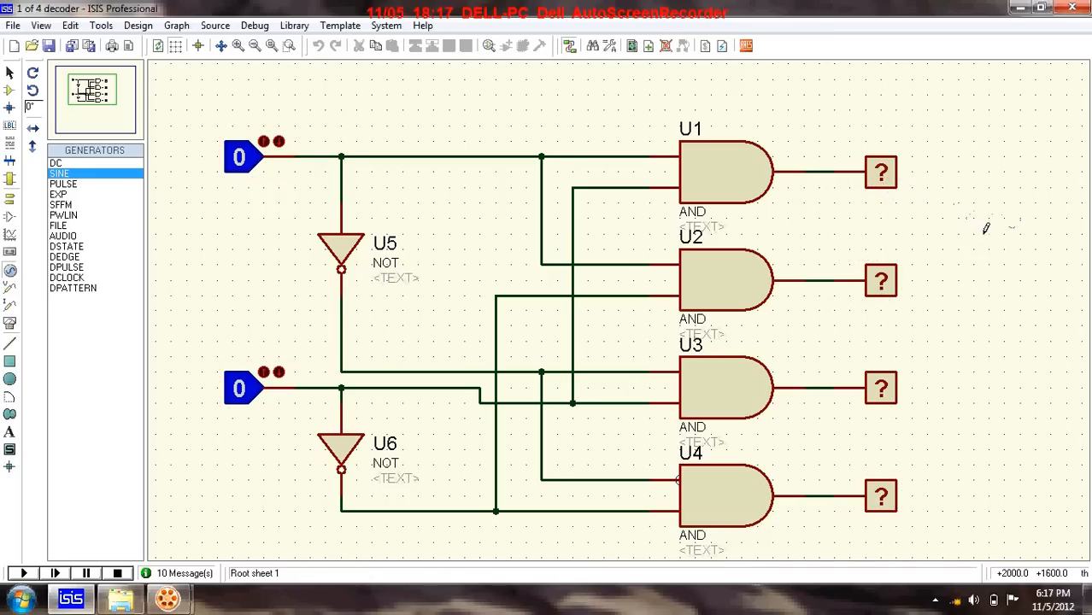
pyautogui.click(247, 386)
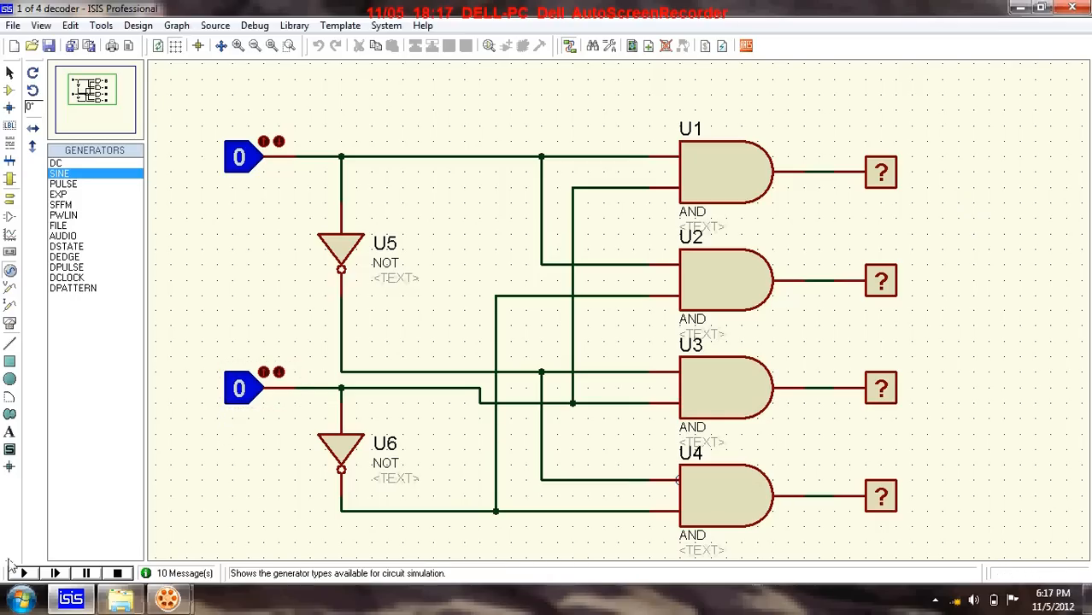
# Start the simulation; with inputs 0,0 only the U4 output reads 1
pyautogui.click(24, 575)
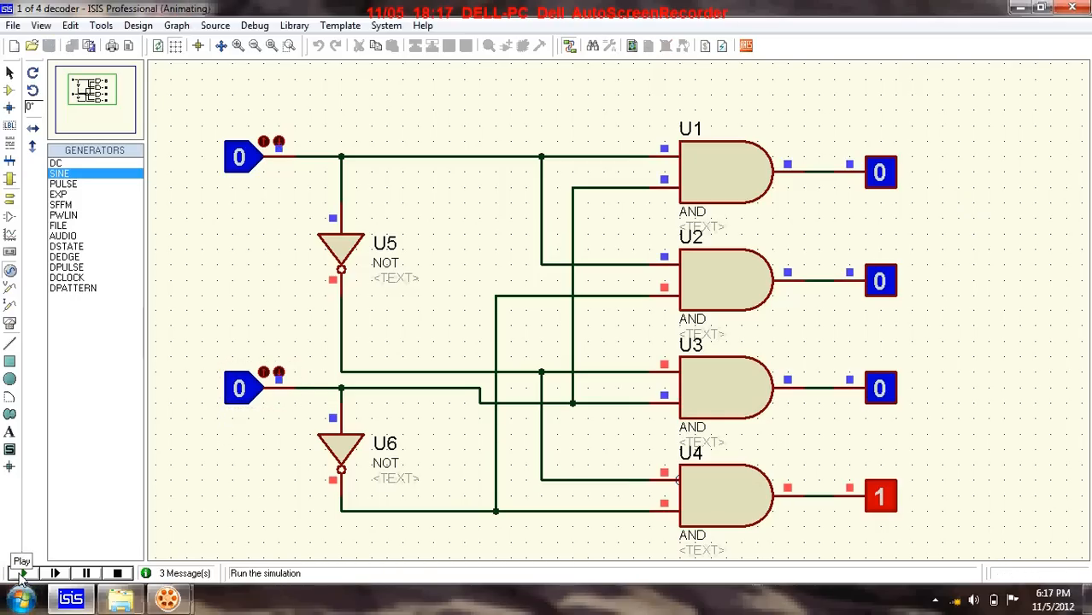
pyautogui.click(21, 572)
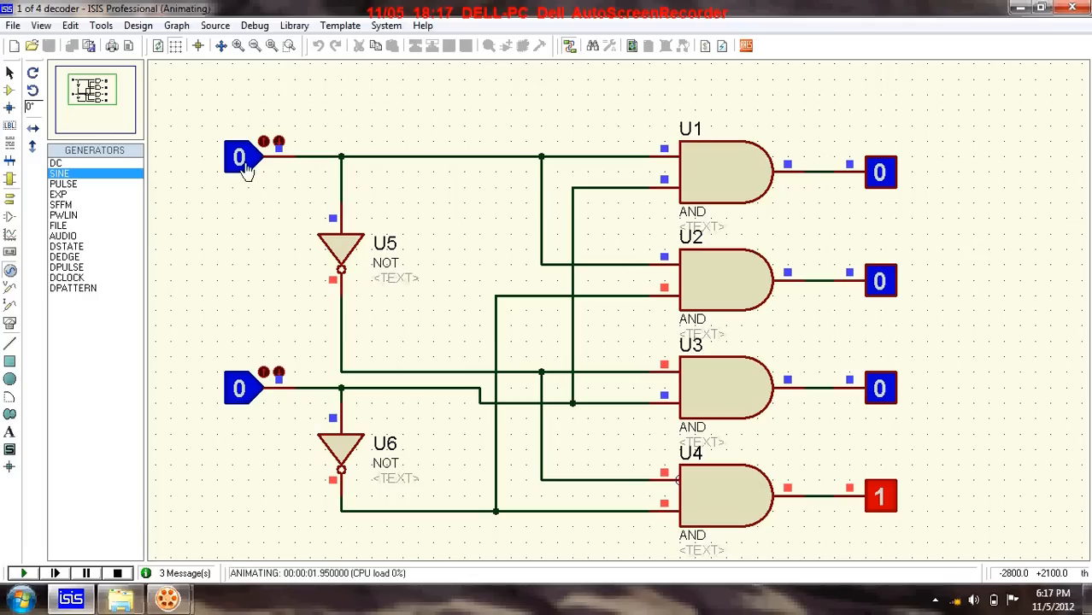
pyautogui.moveTo(253, 402)
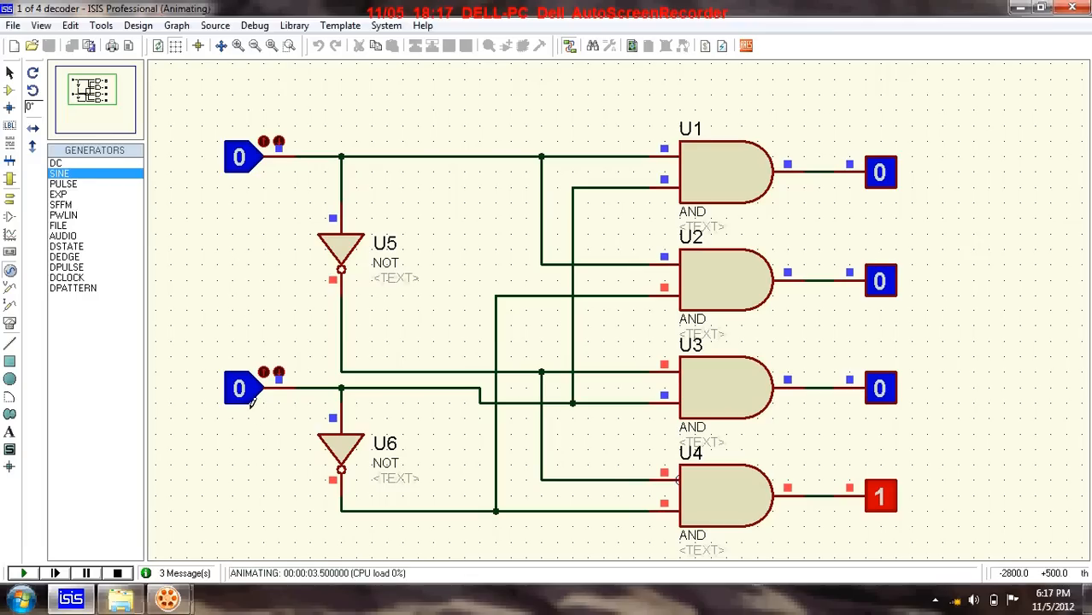
pyautogui.moveTo(889, 509)
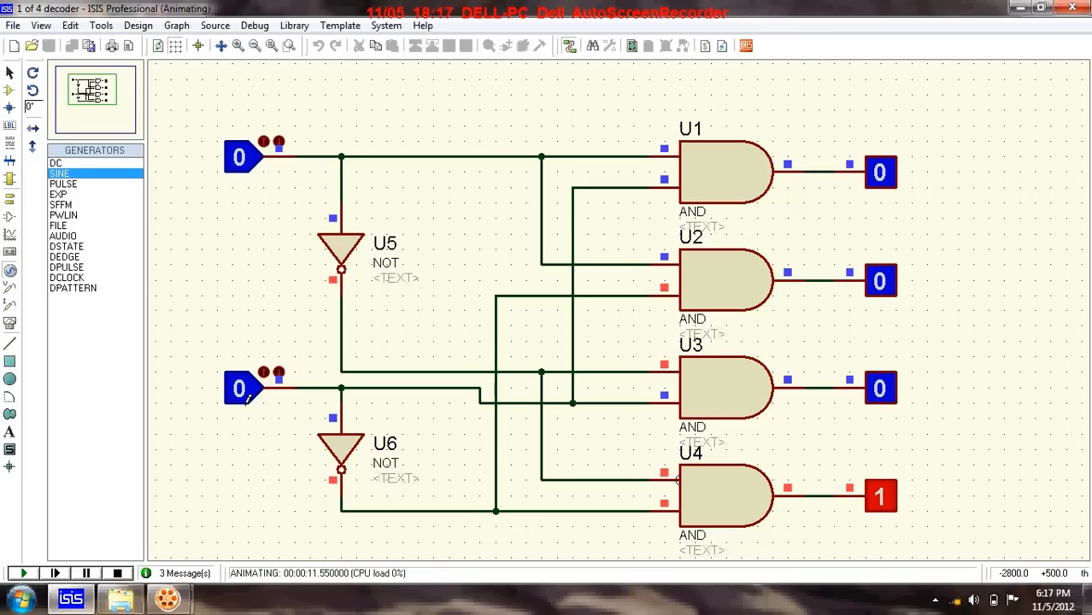
# Switch the second input to 1 so only the U3 output goes high
pyautogui.click(242, 390)
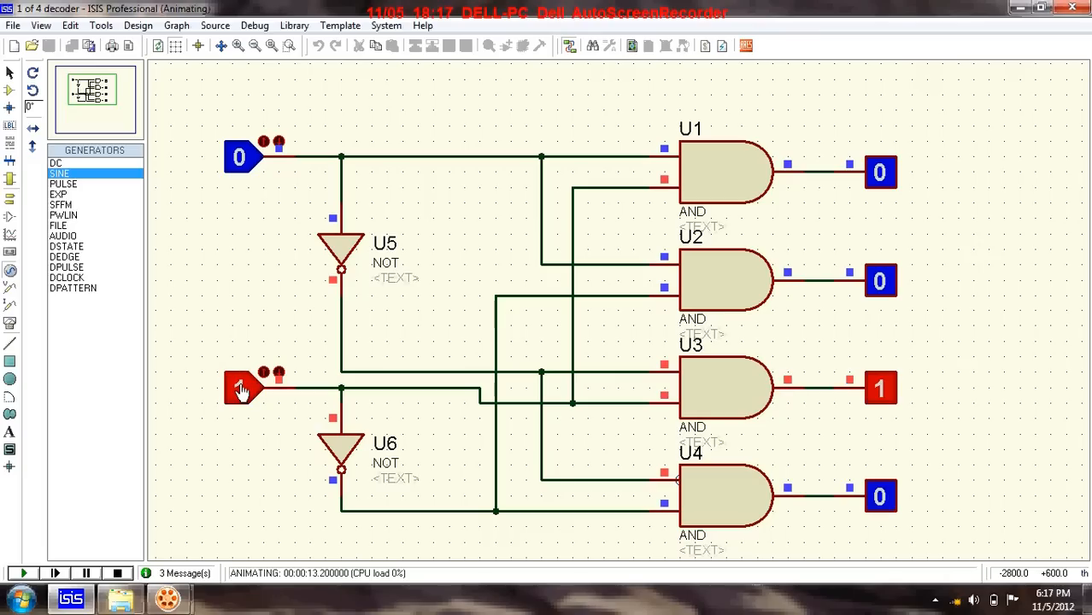
pyautogui.click(243, 387)
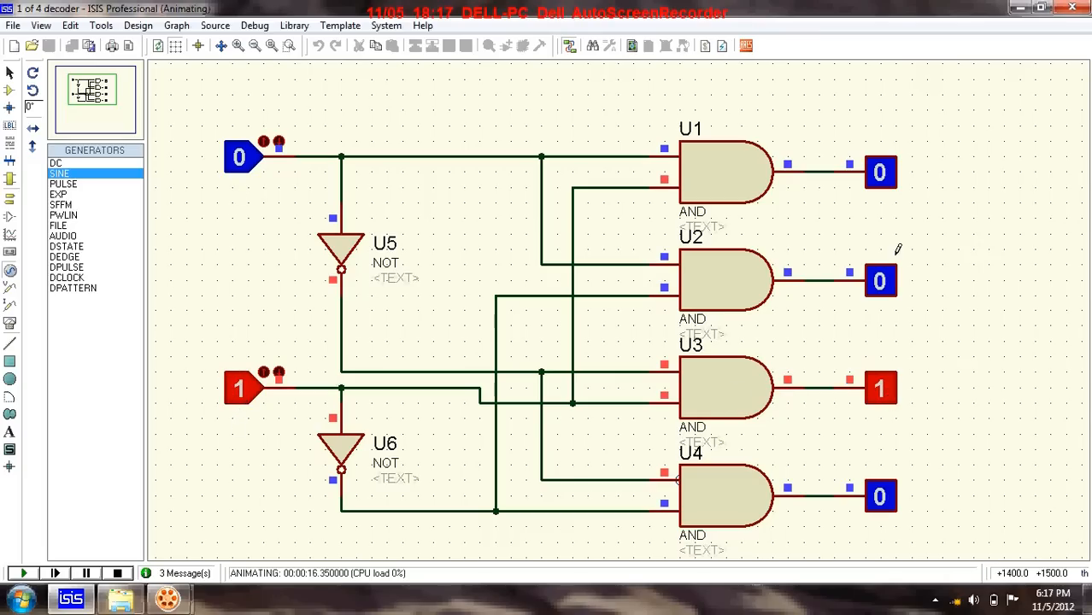
pyautogui.moveTo(827, 488)
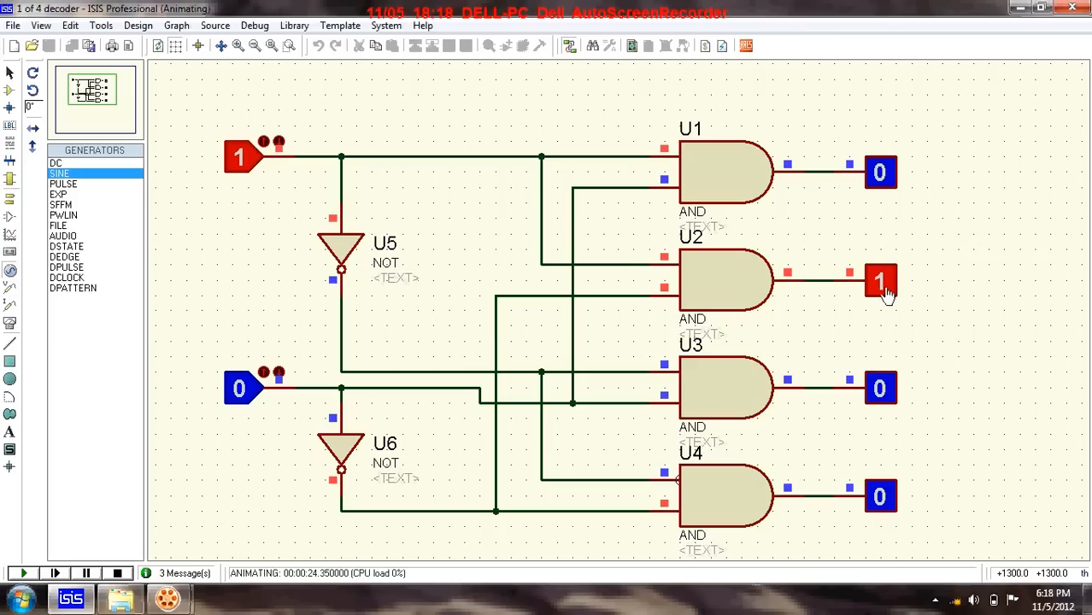
pyautogui.moveTo(984, 311)
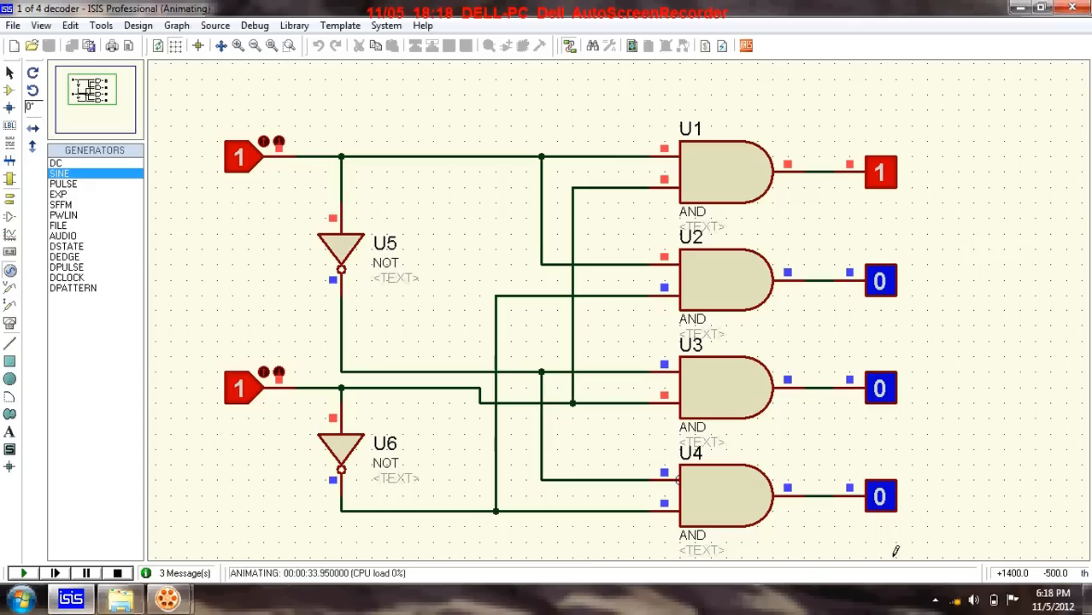
pyautogui.moveTo(879, 513)
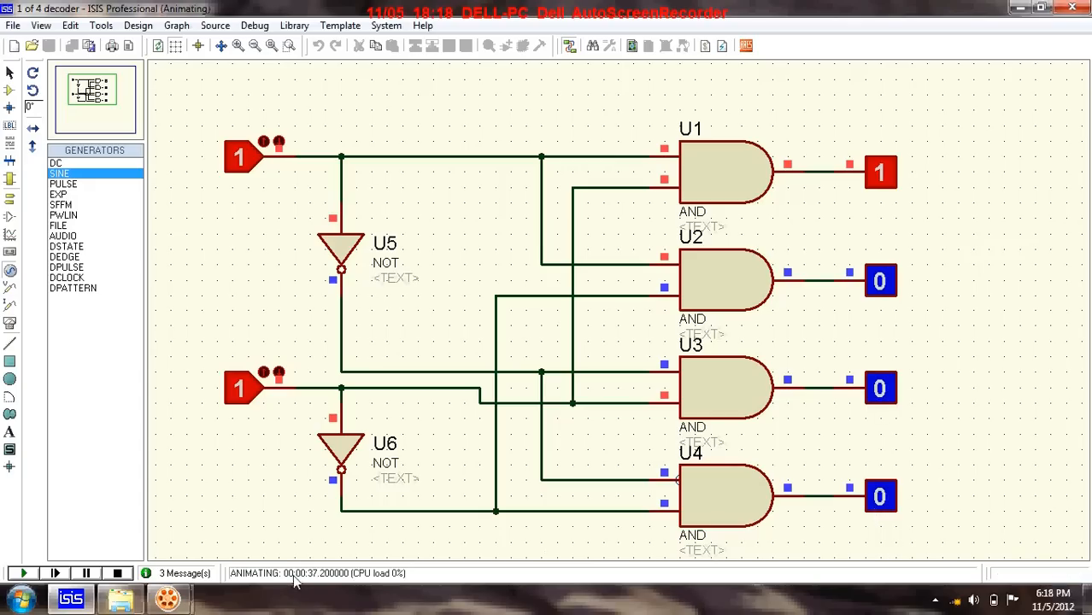
pyautogui.moveTo(239, 574)
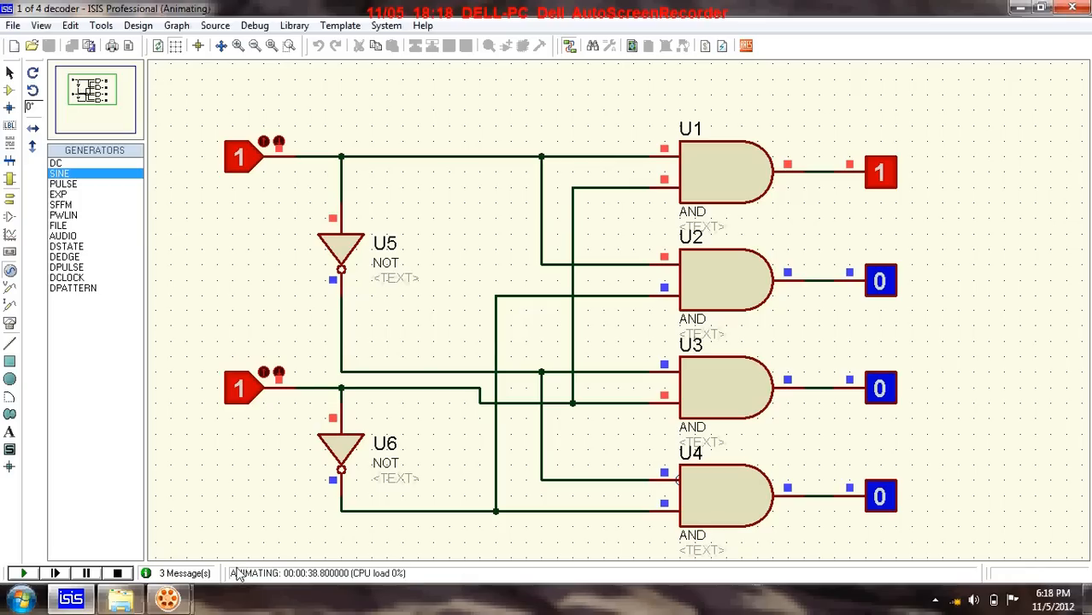